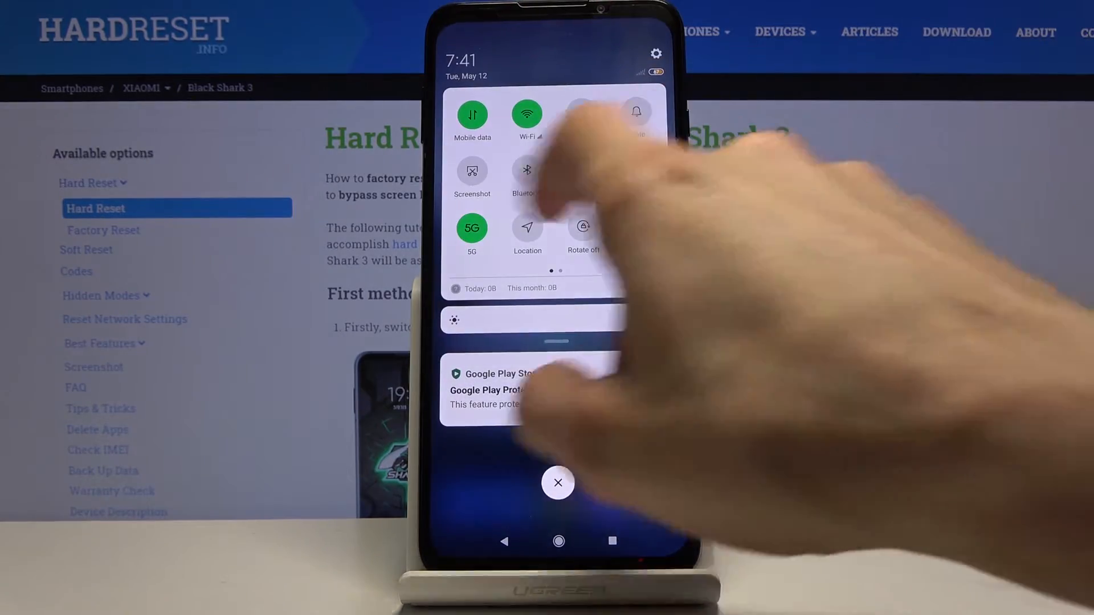
- Launch Screen Recorder from the second Quick Settings page; no saved videos yet
scroll("left", 3)
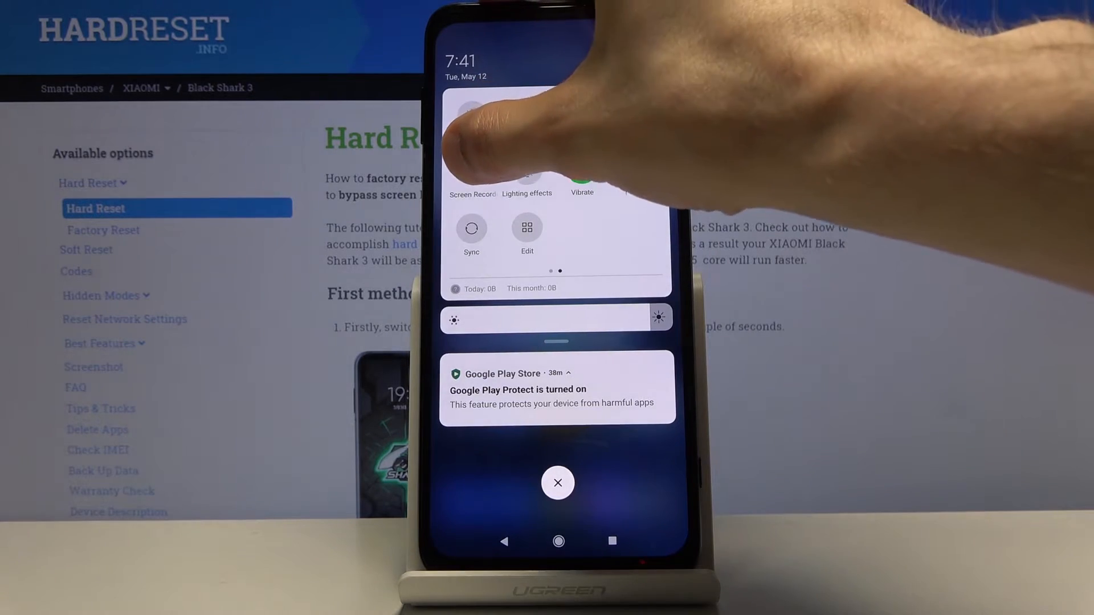
left_click(471, 185)
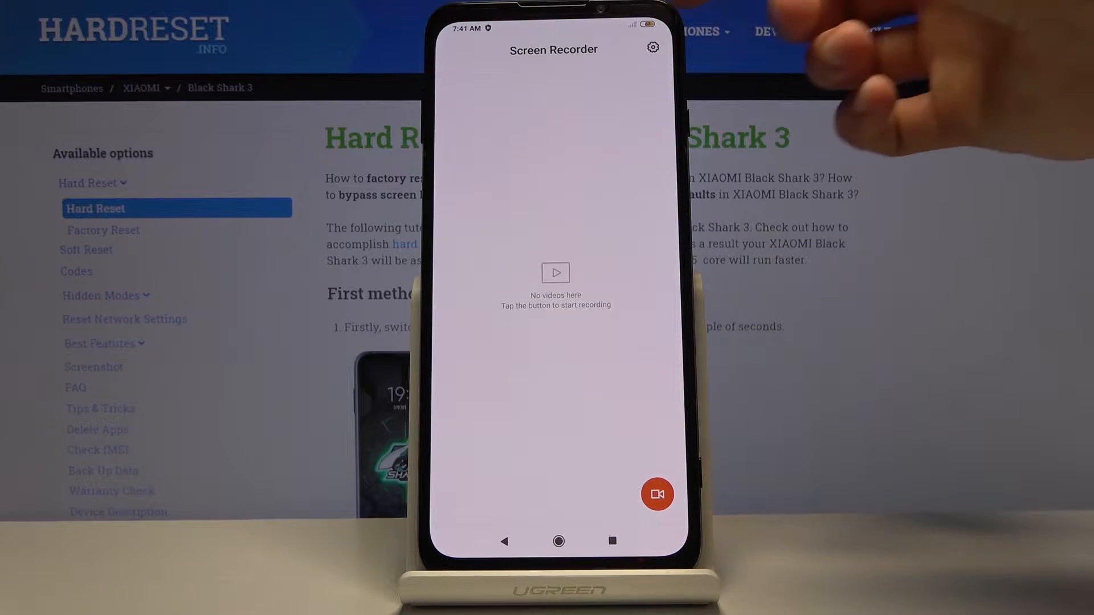
- In recording settings keep resolution 2400*1080 and set video quality to 20Mbps
left_click(650, 48)
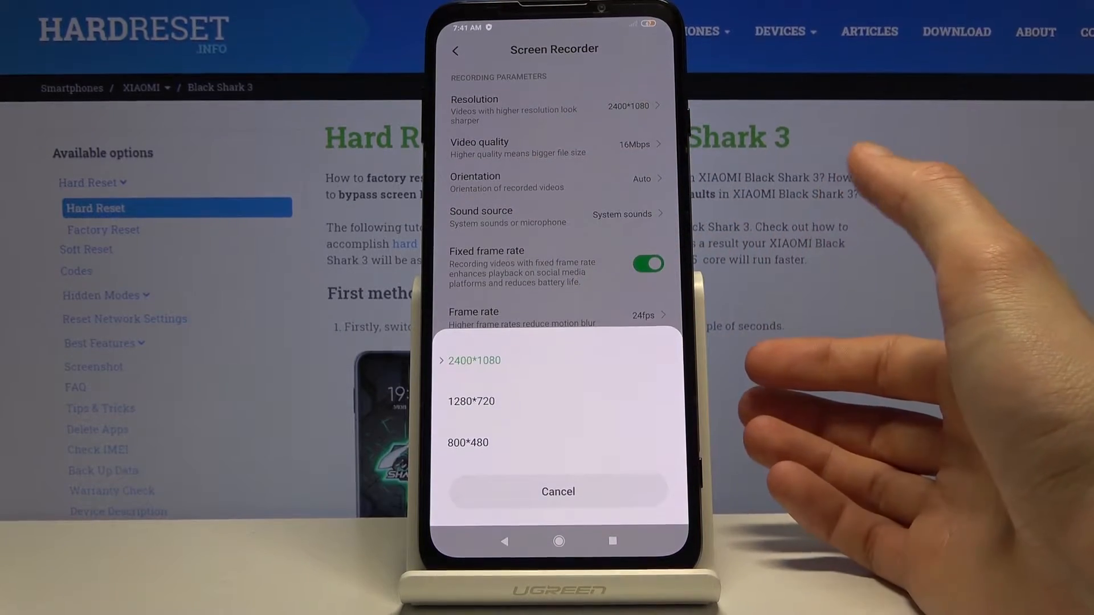
left_click(558, 492)
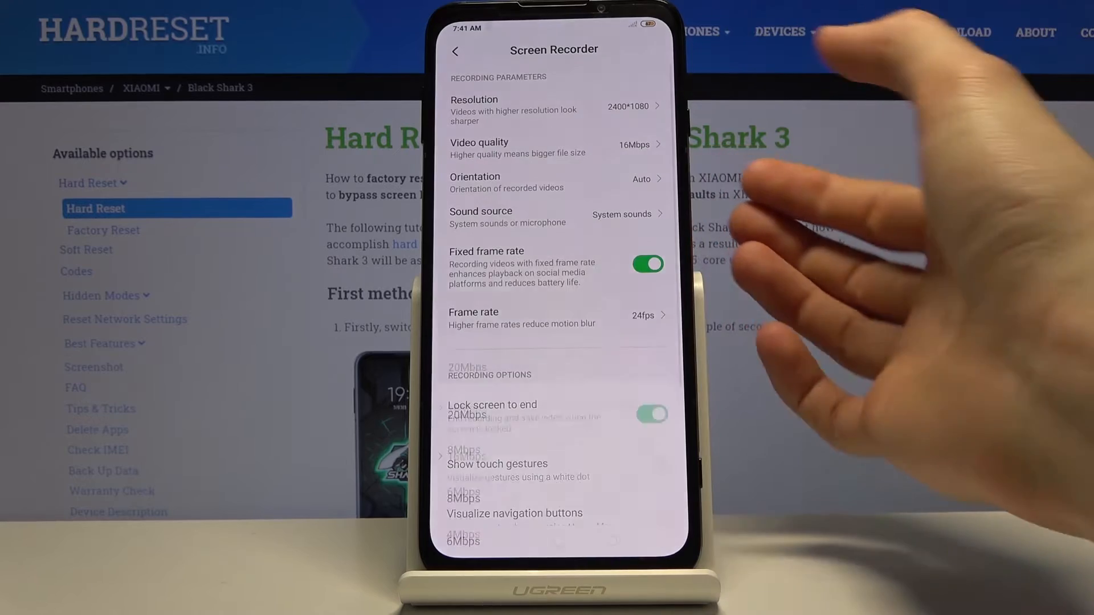
left_click(555, 148)
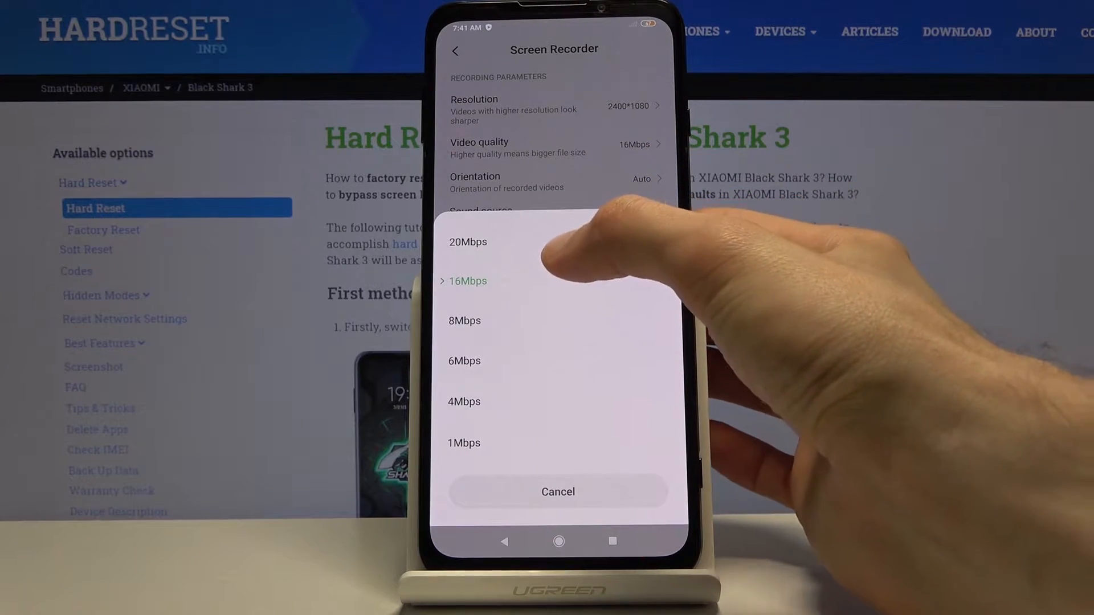
left_click(467, 242)
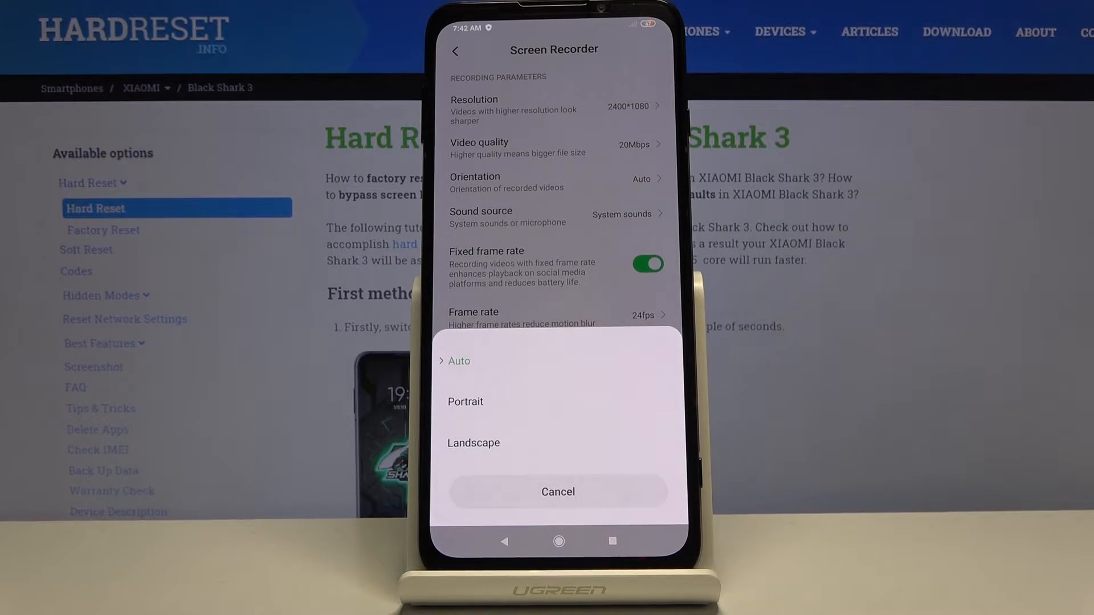
- Keep orientation on Auto and bring up the sound source choices
left_click(558, 492)
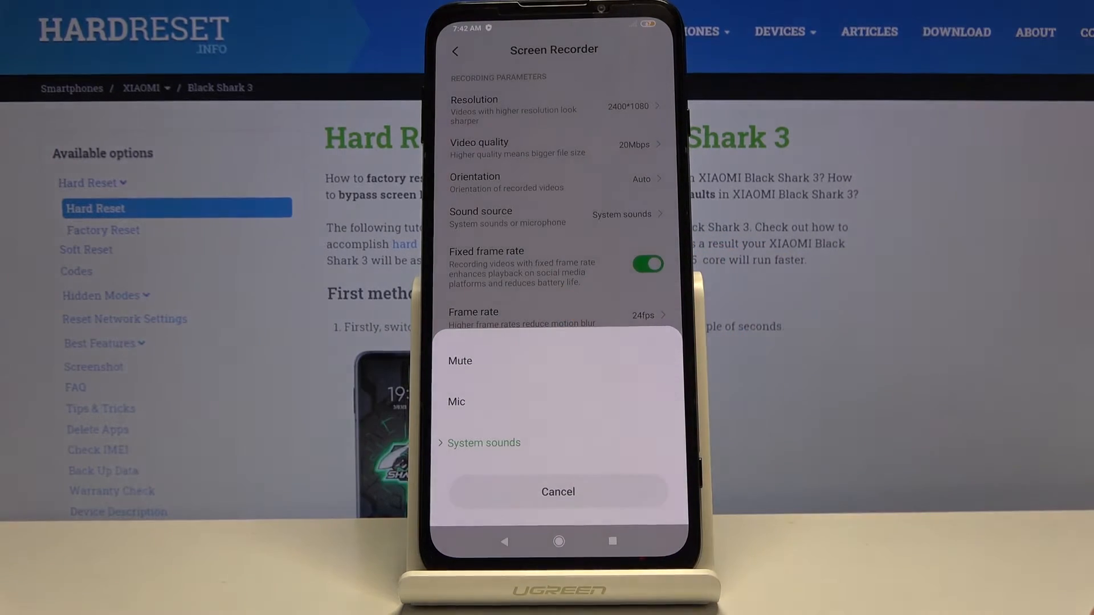
- Keep System sounds as the recording's audio source
left_click(557, 491)
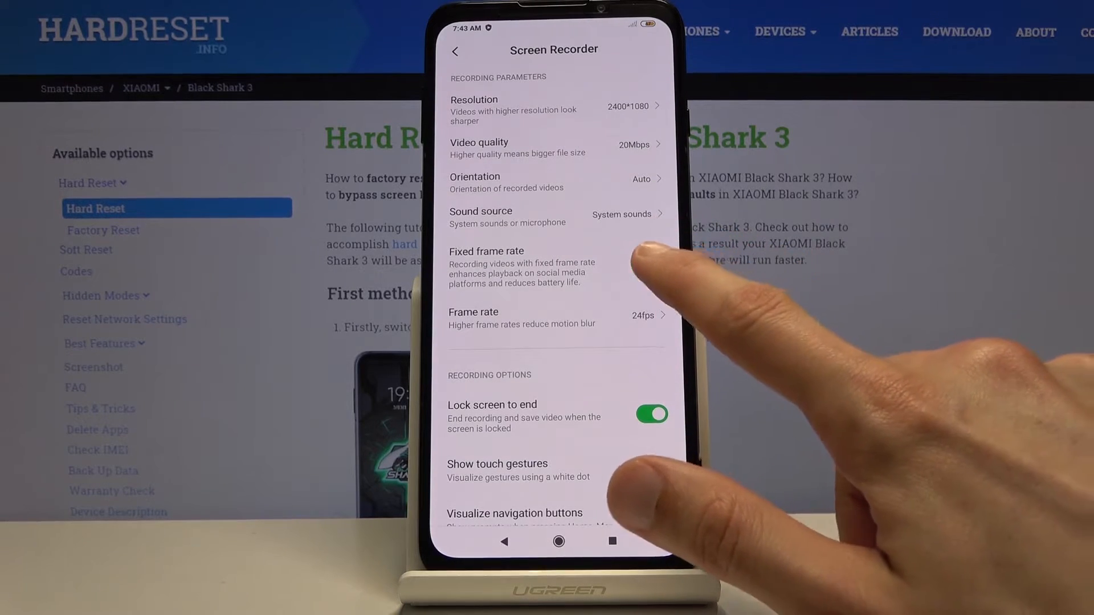
- Show the frame rate choices, 15 to 60fps, with 24fps current
left_click(647, 263)
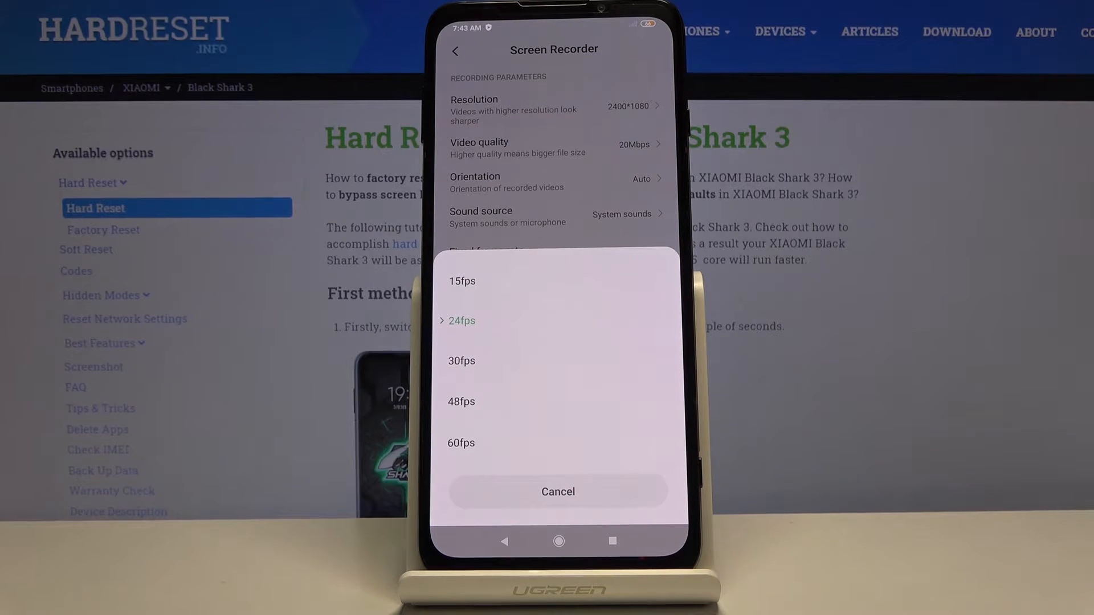
- Set the recording frame rate to 60fps
left_click(462, 443)
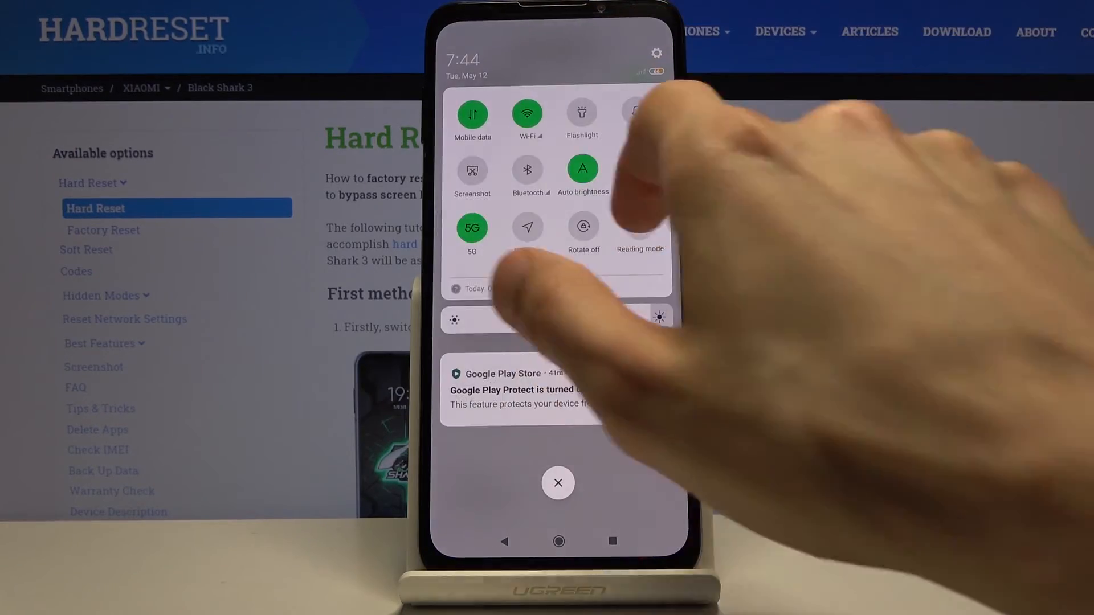
- Launch Screen Recorder from Quick Settings and start a test recording in the background
scroll("left", 3)
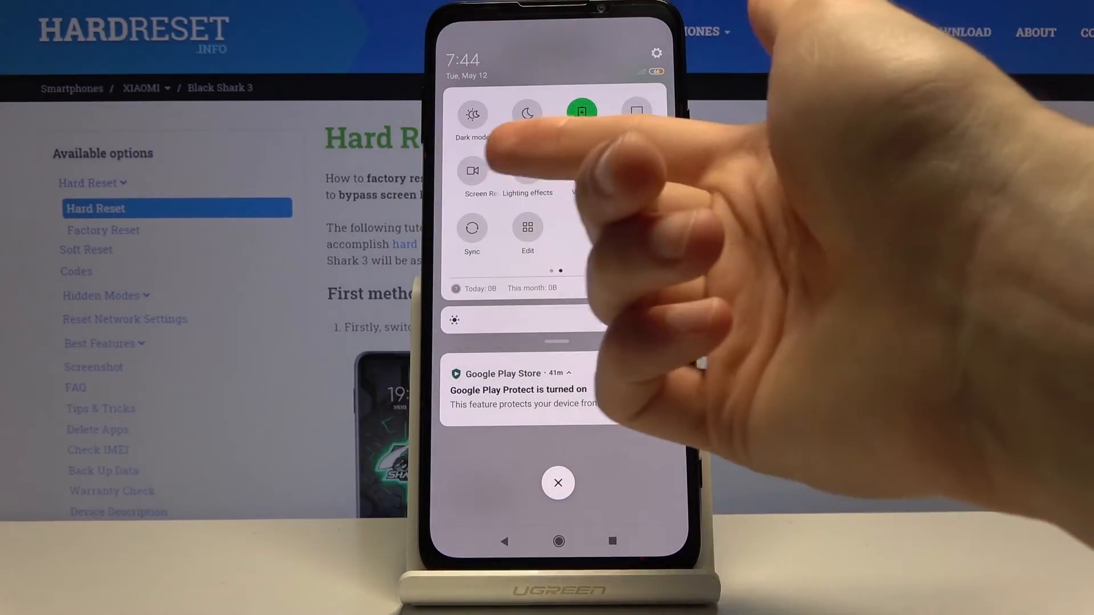
left_click(472, 171)
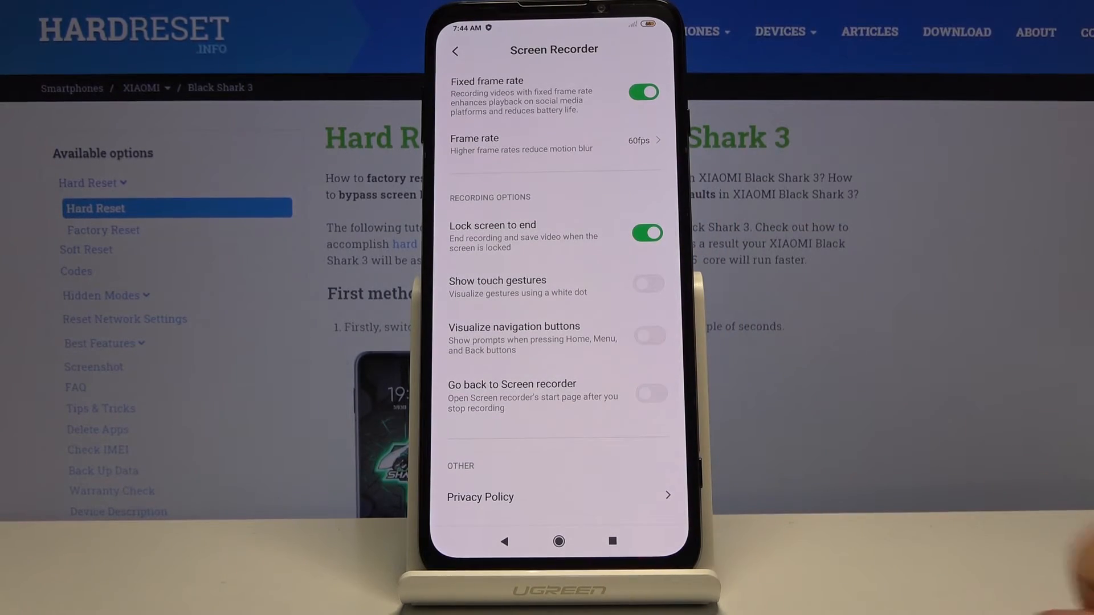
left_click(557, 541)
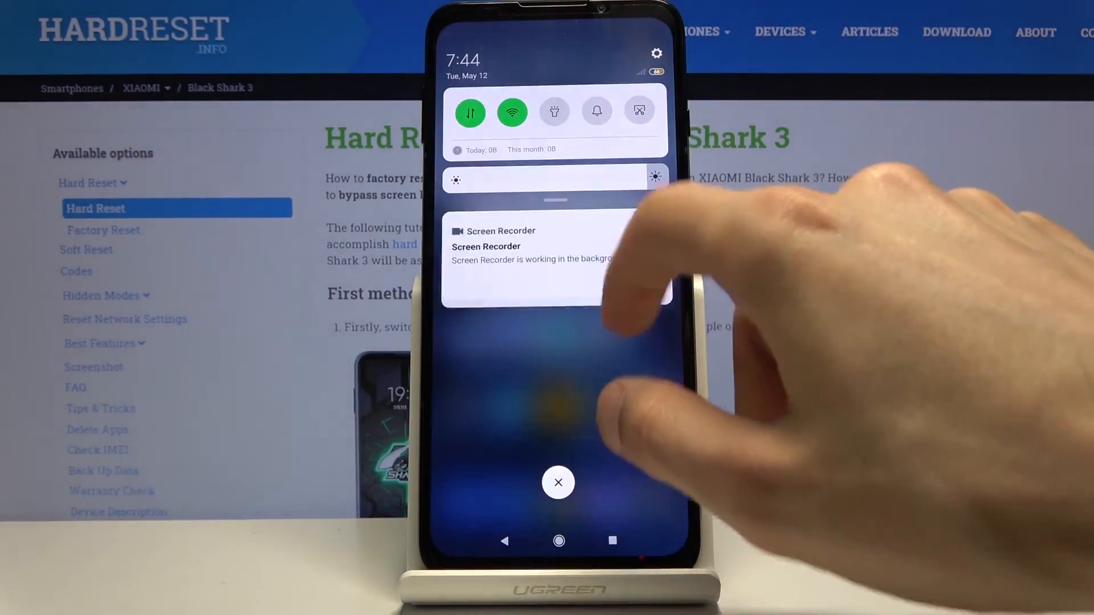
- Stop the test recording from the home screen and pull down Quick Settings again
left_click(558, 482)
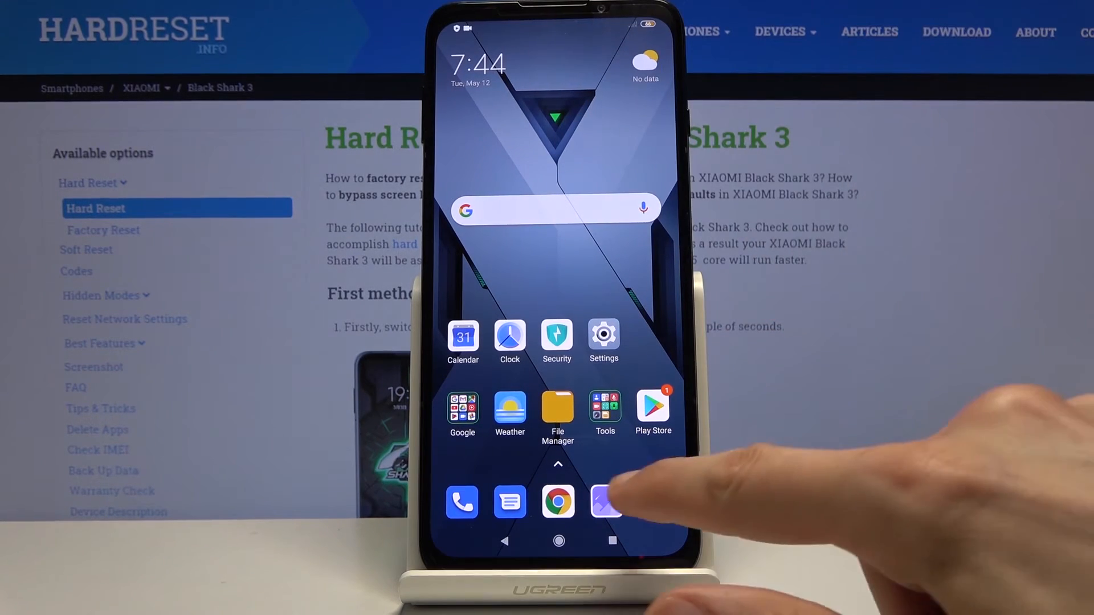
left_click(605, 501)
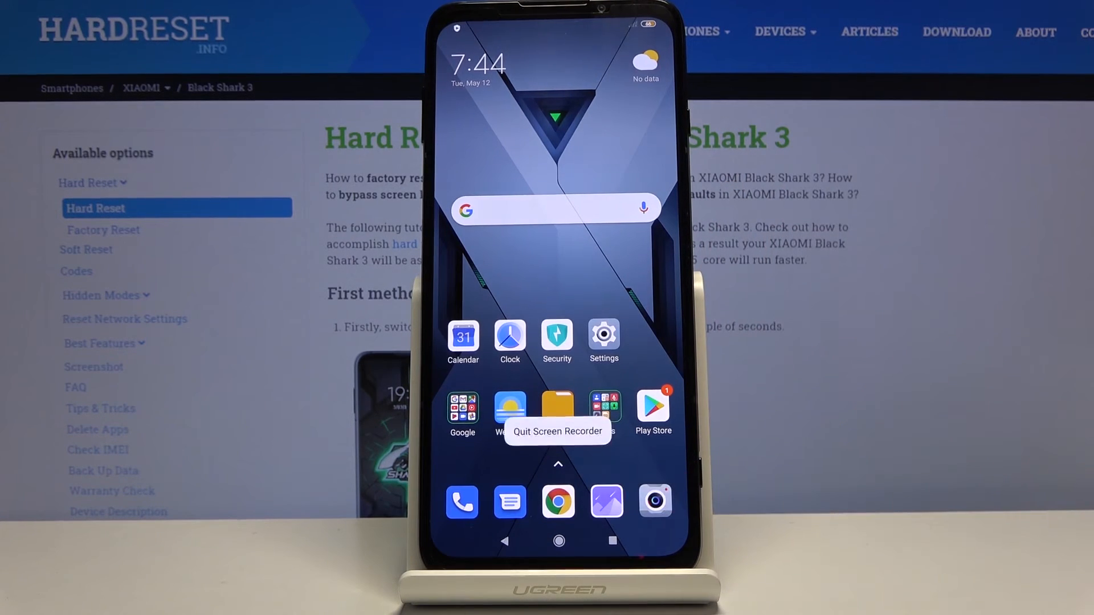
left_click_drag(559, 14, 559, 209)
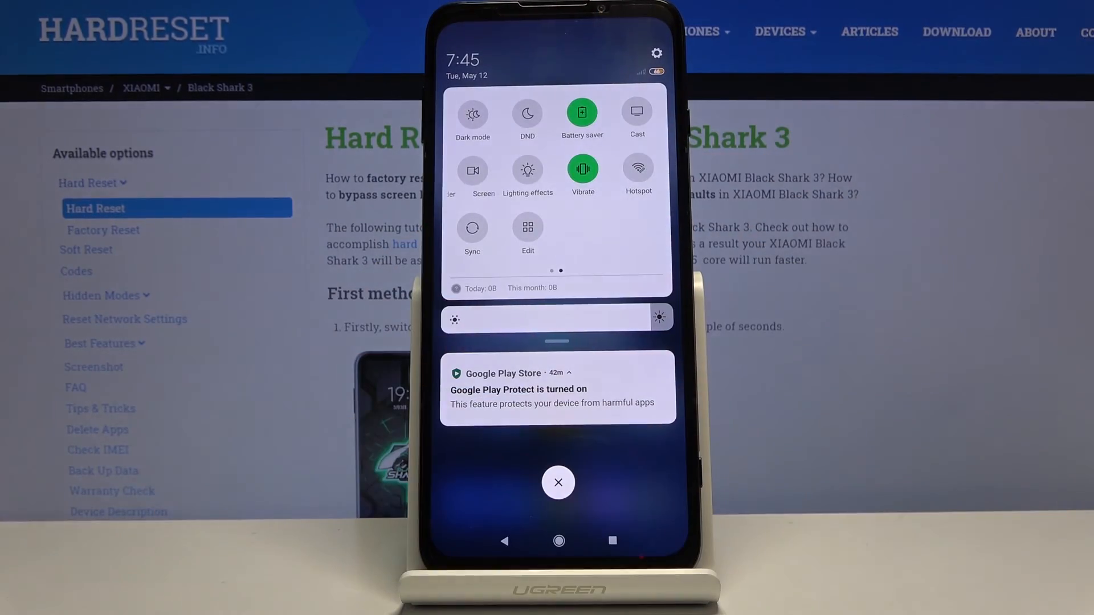
- Open the saved 11-second recording from Screen Recorder and play it in Photos
left_click(482, 170)
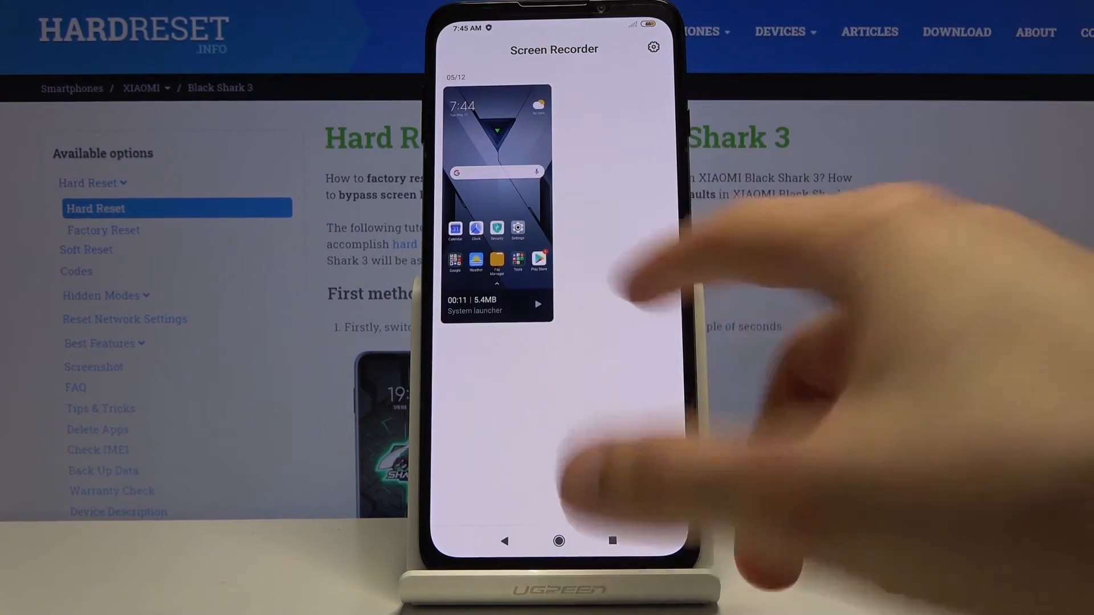
left_click(496, 203)
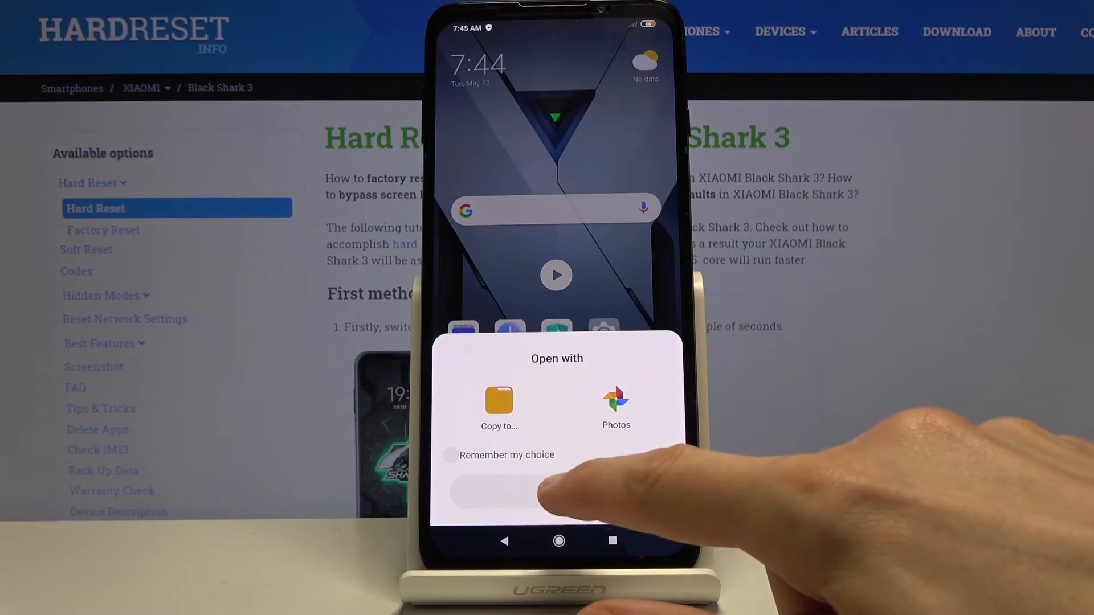
left_click(616, 405)
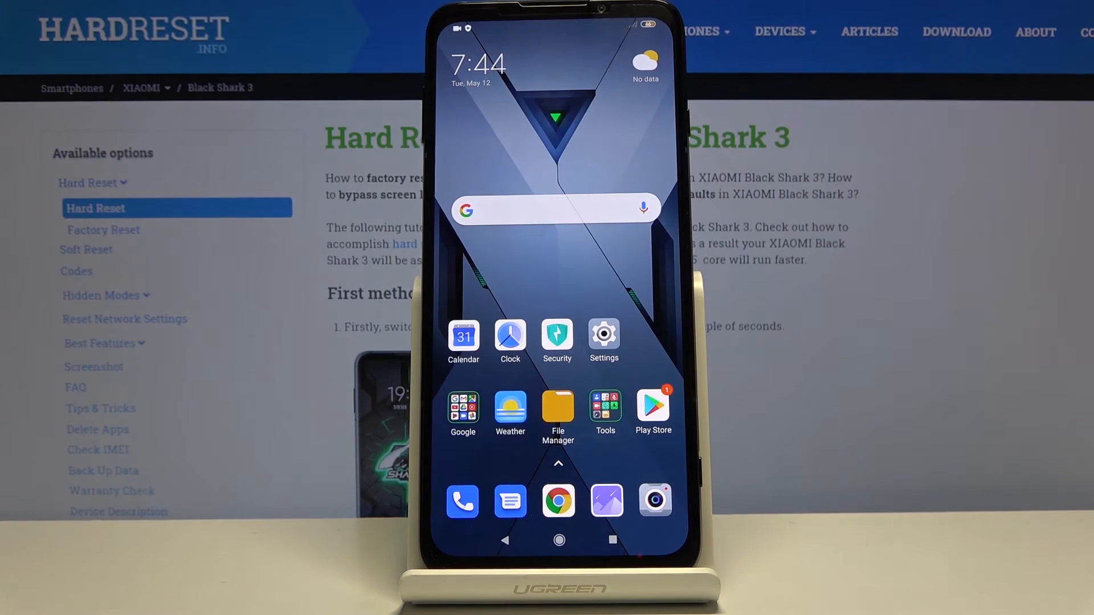
scroll("left", 3)
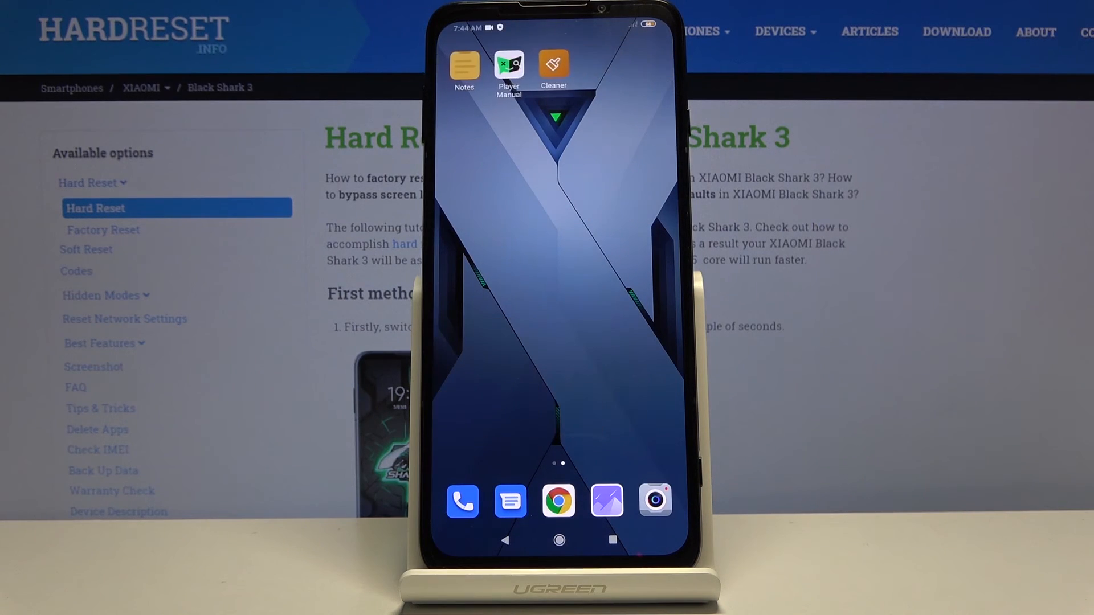